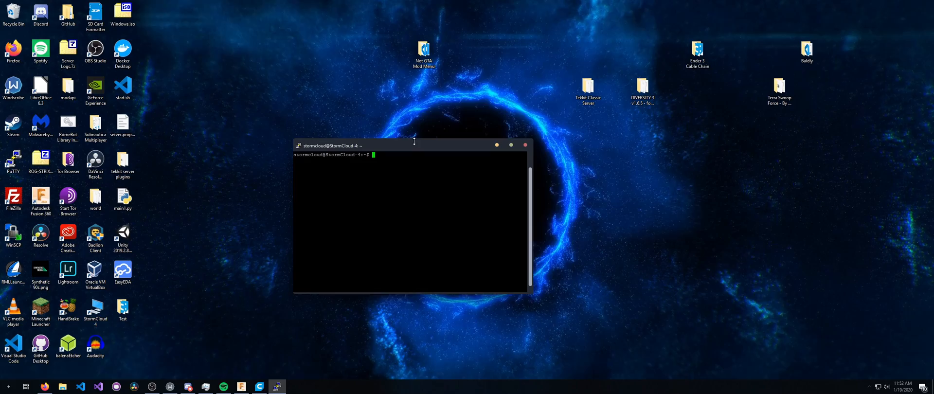
Move the server terminal window higher on the desktop and launch Firefox from the taskbar
left_click_drag(410, 145, 423, 118)
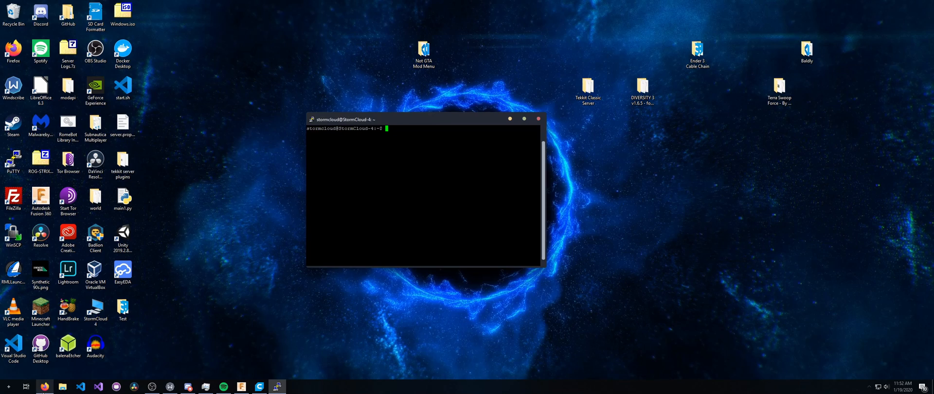
left_click(45, 387)
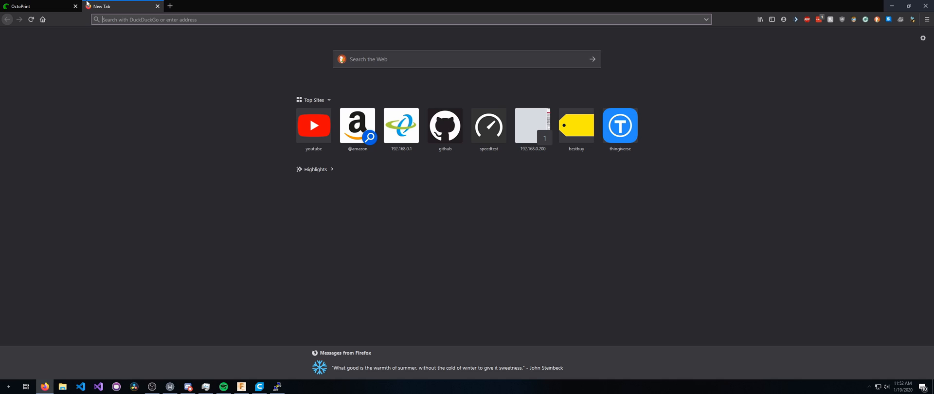
Search for putty, visit putty.org, and reach the PuTTY 0.73 latest-release download page
type("putty&t=ffab&atb=v186-1&ia=web")
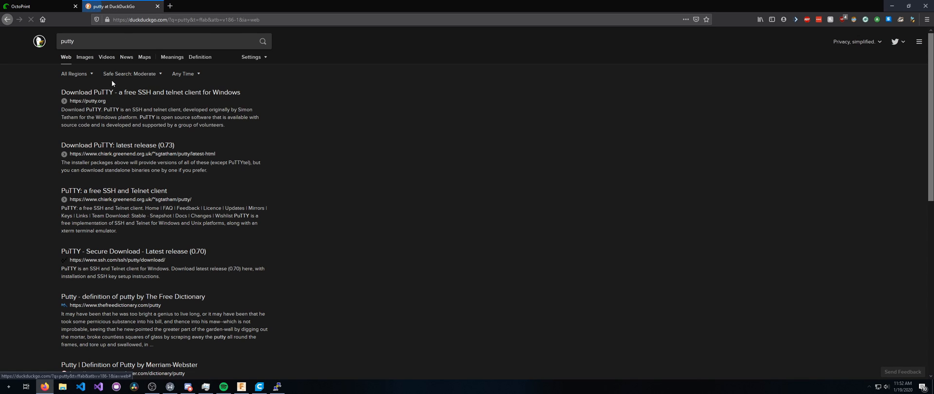
left_click(151, 92)
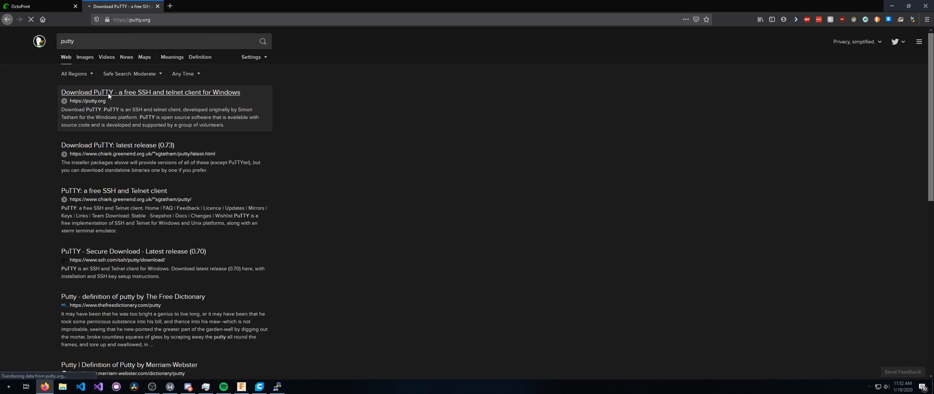
left_click(150, 93)
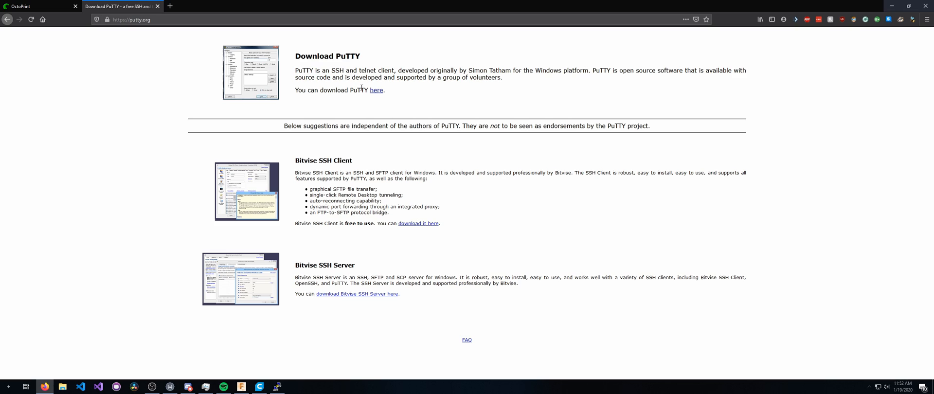
left_click(377, 90)
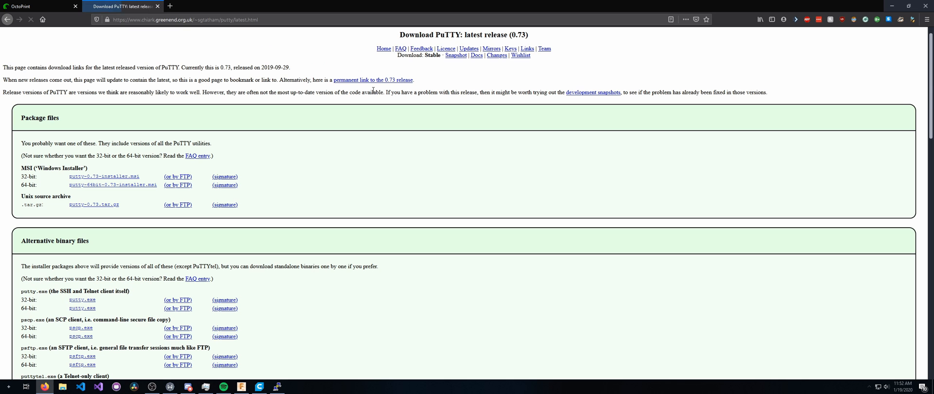
left_click(251, 6)
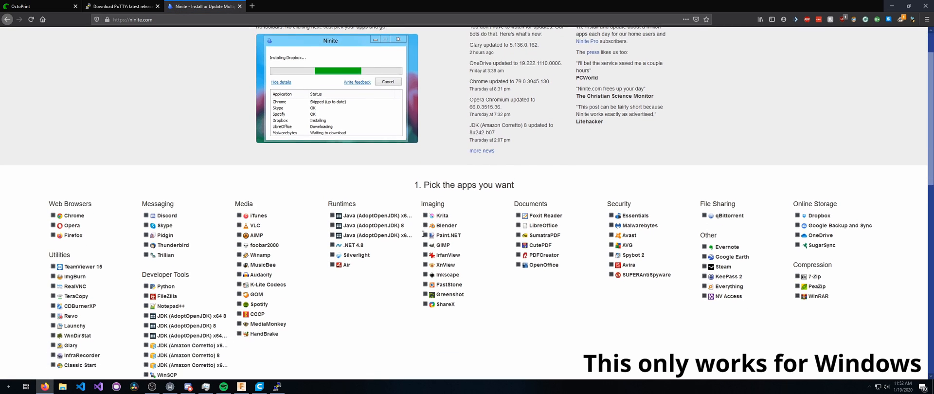
Scroll down Ninite's app list to the Get Your Ninite button
scroll("down", 3)
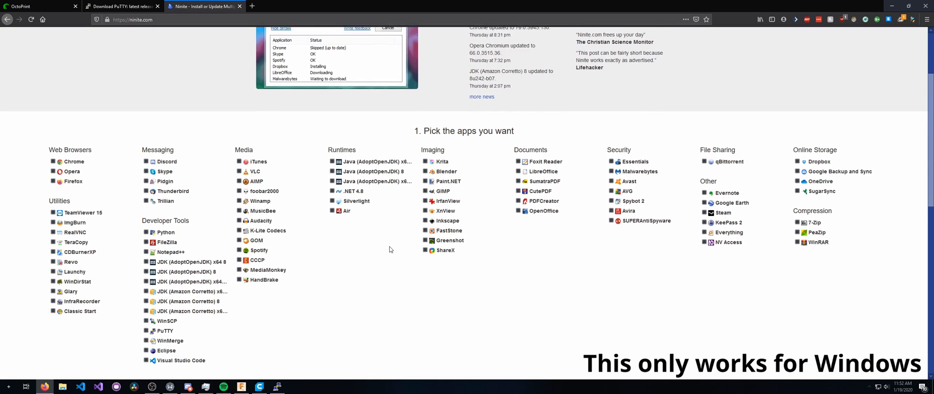
scroll("down", 3)
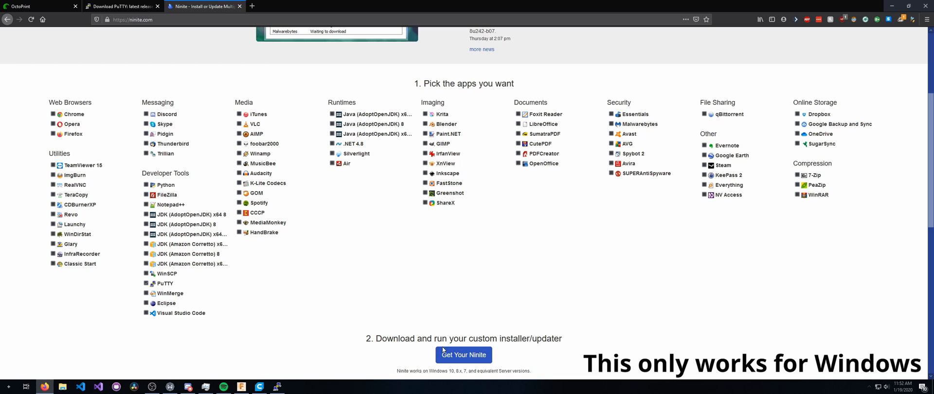
mouse_move(167, 274)
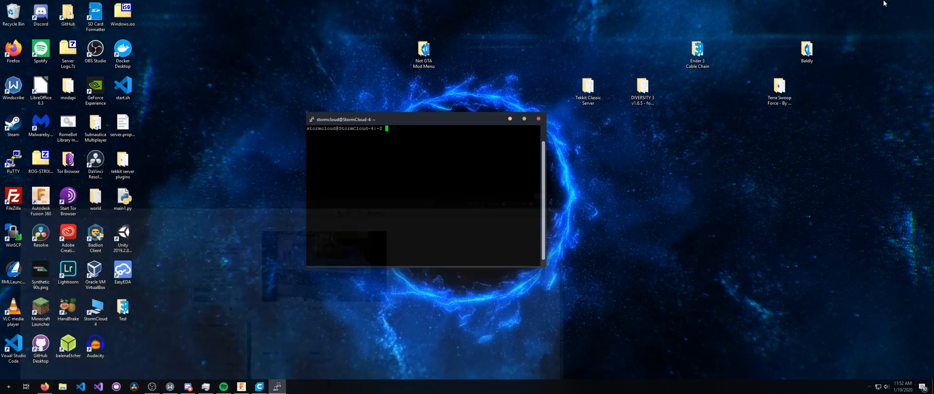
Search the Start menu for PuTTY
left_click(538, 118)
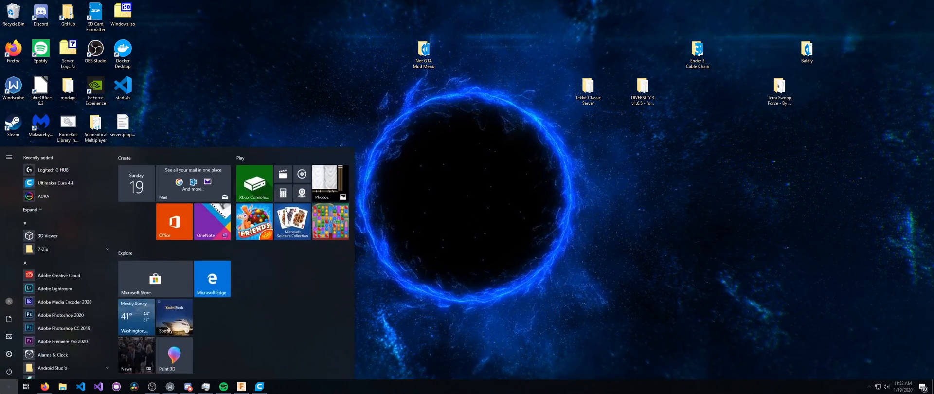
type("puitt")
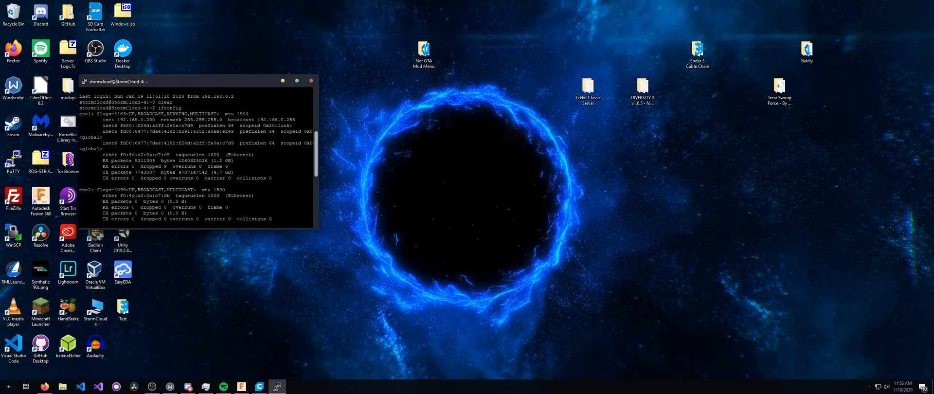
Run ipconfig in Command Prompt, clear the server terminal, and launch PuTTY
double_click(134, 119)
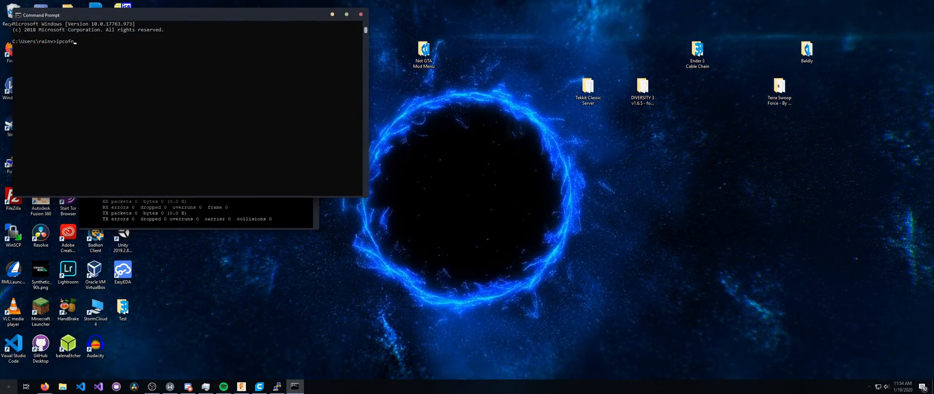
key("Return")
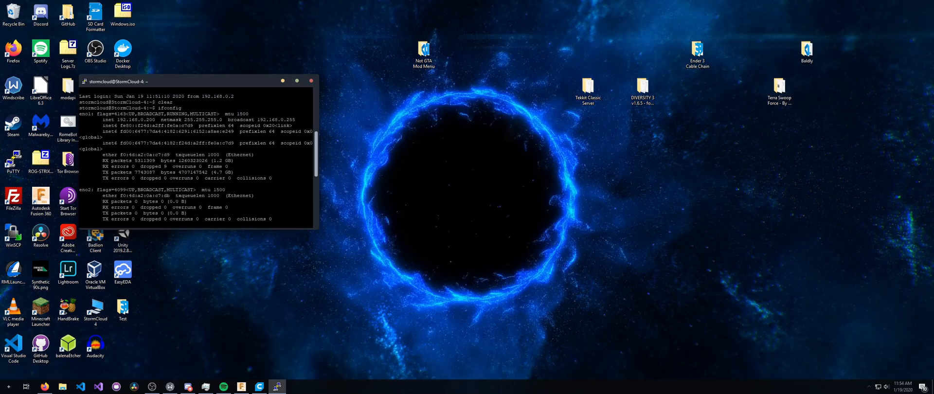
type("clear")
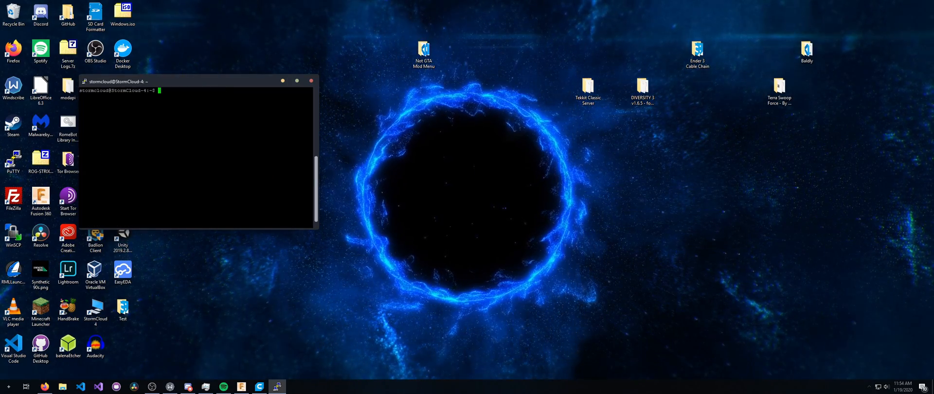
double_click(13, 160)
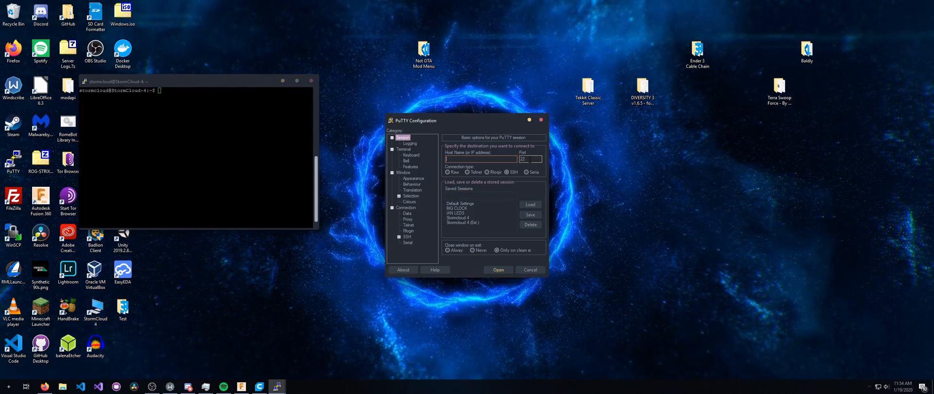
Connect PuTTY to 192.168.0.200, log in as stormcloud, then close and confirm exit
type("192.168.0.200")
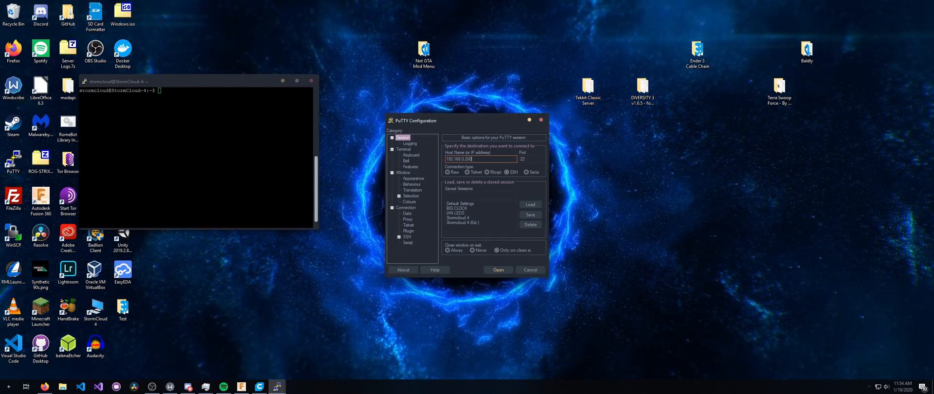
left_click(499, 270)
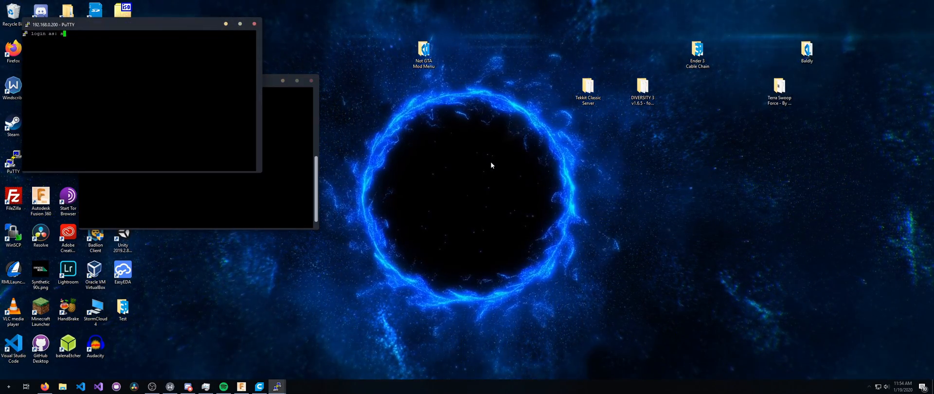
type("stormcloud")
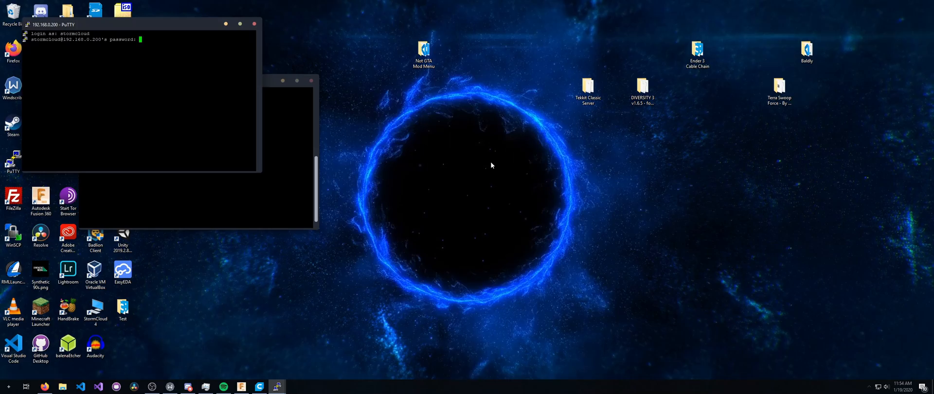
left_click(254, 24)
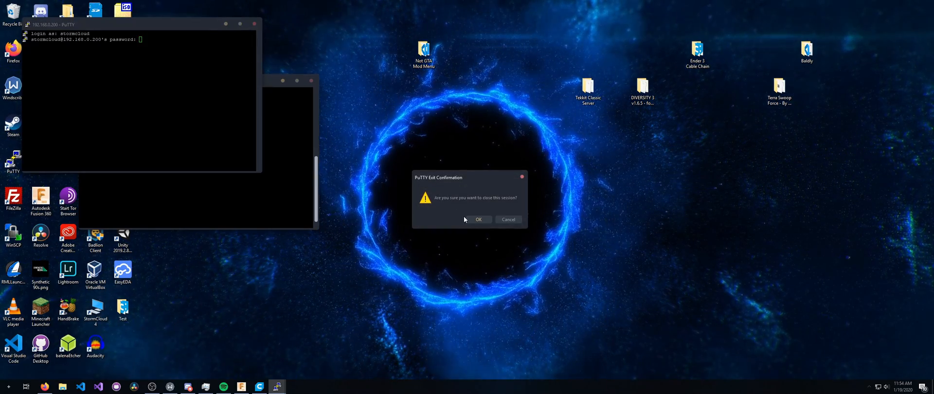
left_click(478, 219)
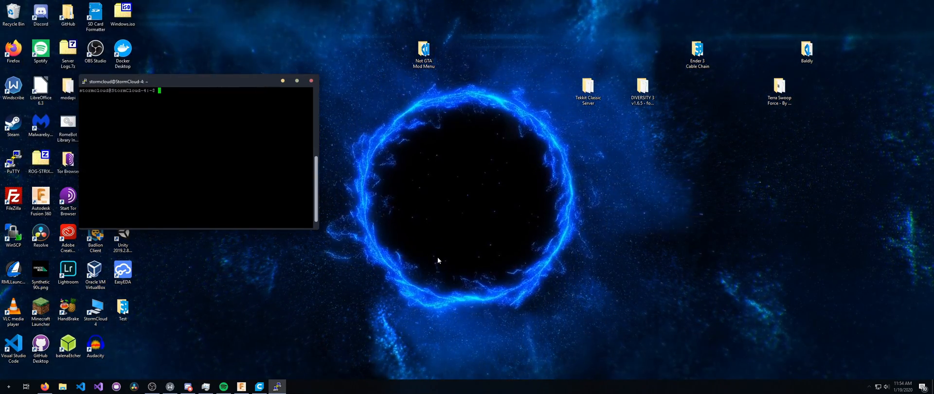
left_click(8, 387)
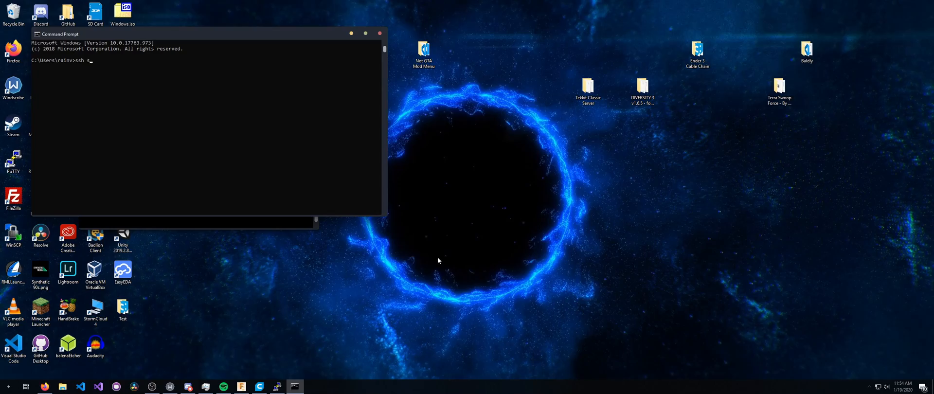
type("tormcloud")
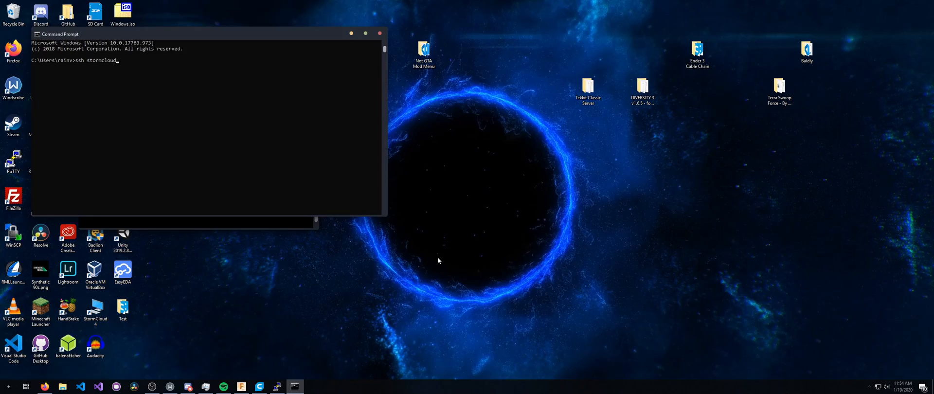
type("@192.168.0.200")
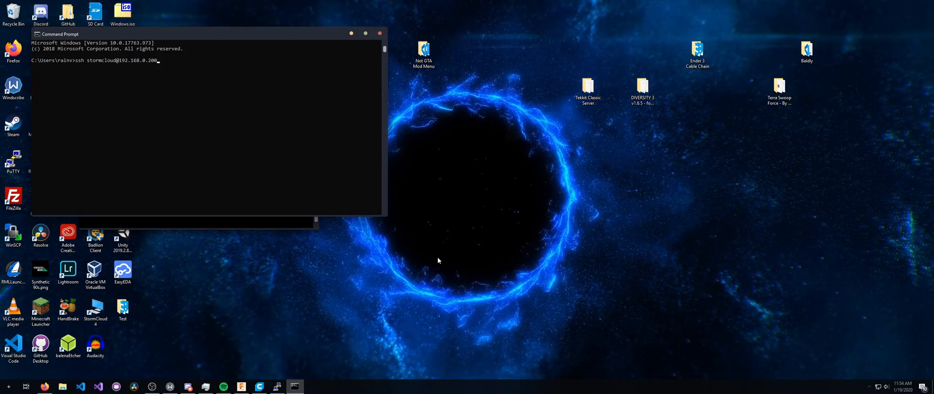
type("-P")
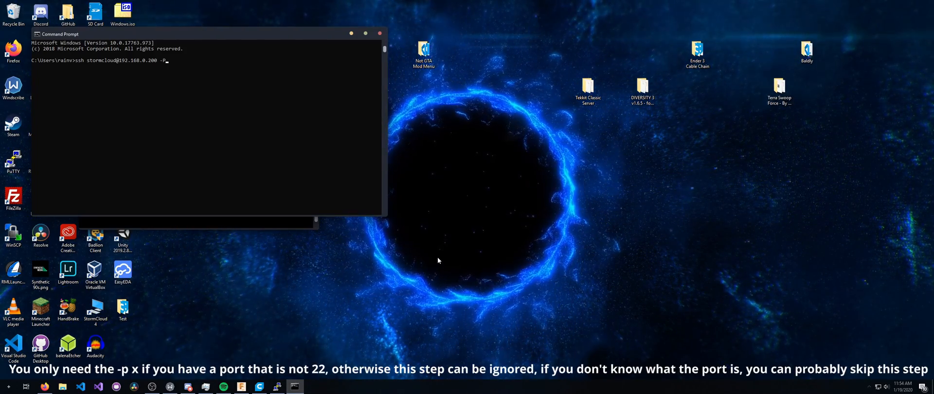
key("Return")
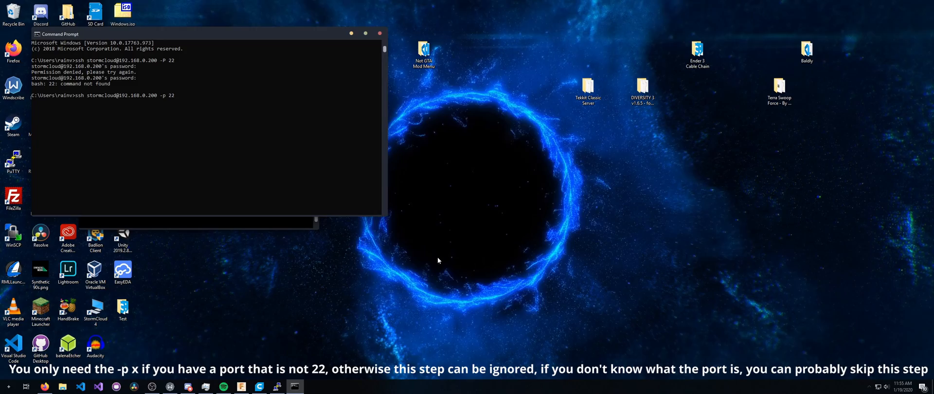
key("Return")
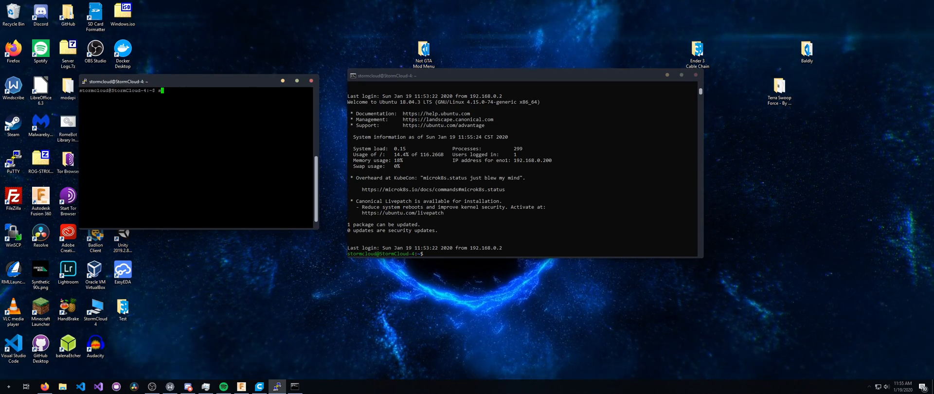
type("ssh")
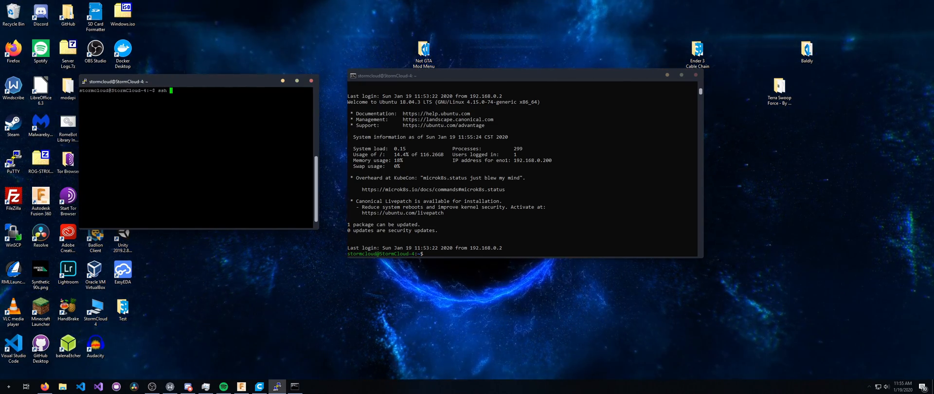
type("stormcloud@192.168")
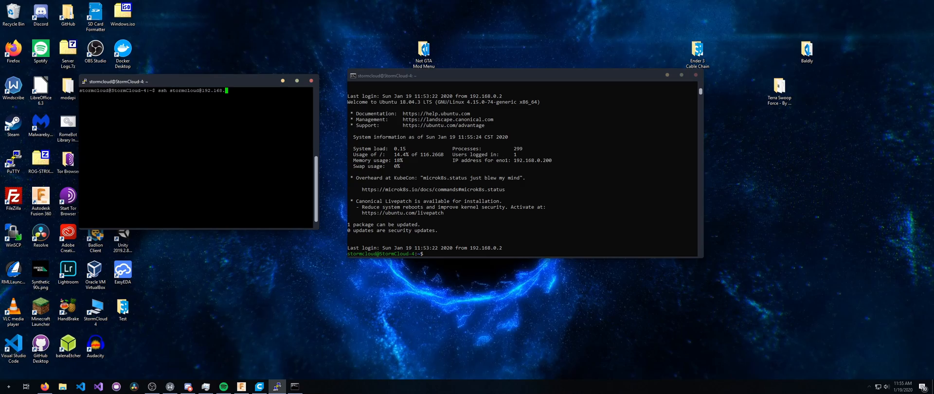
type(".0.200")
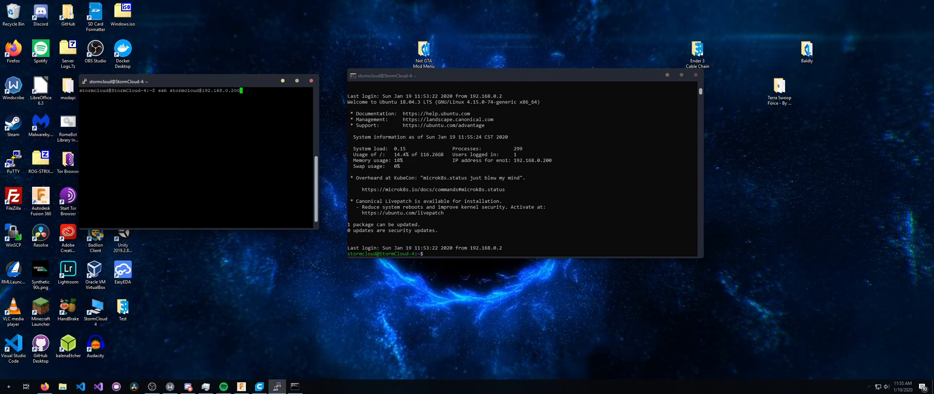
type("-p 22")
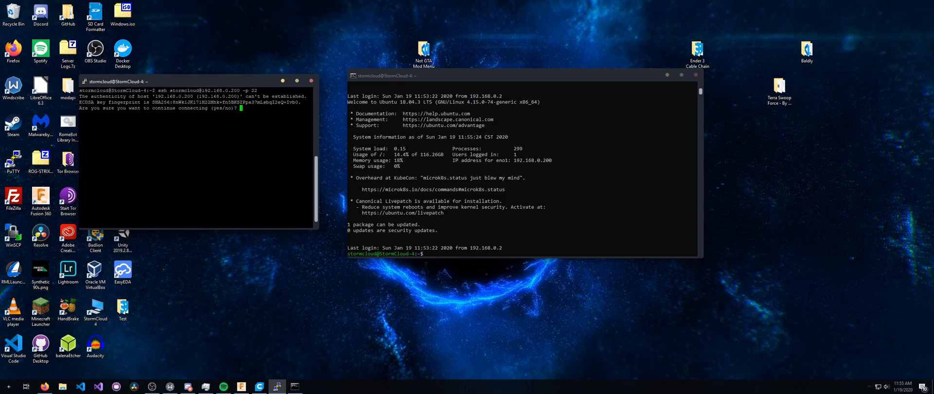
type("yes")
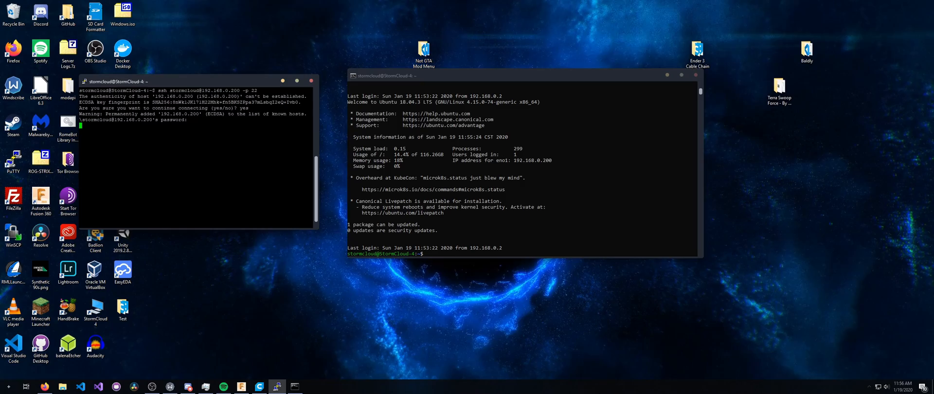
key("Return")
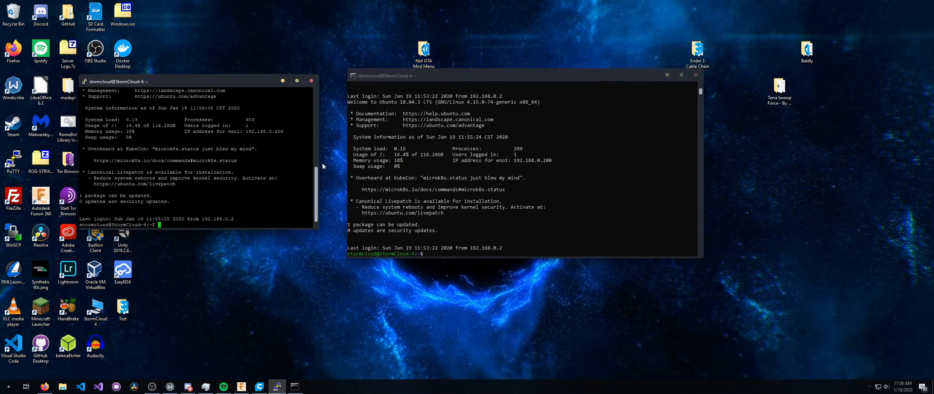
mouse_move(298, 333)
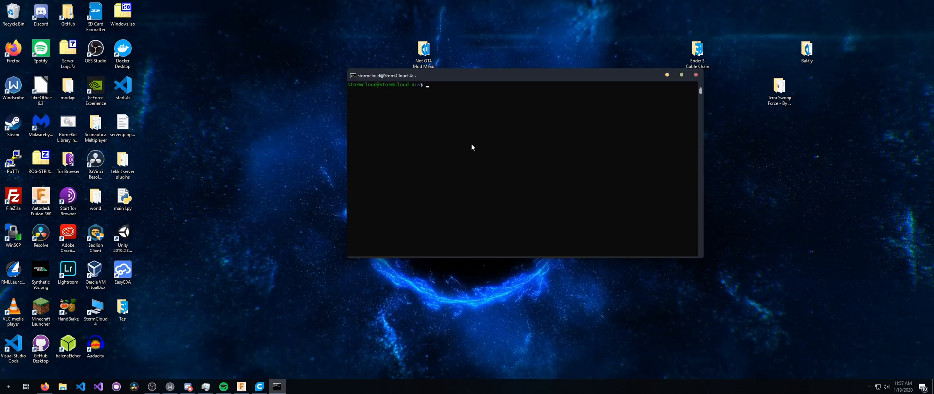
type("exi")
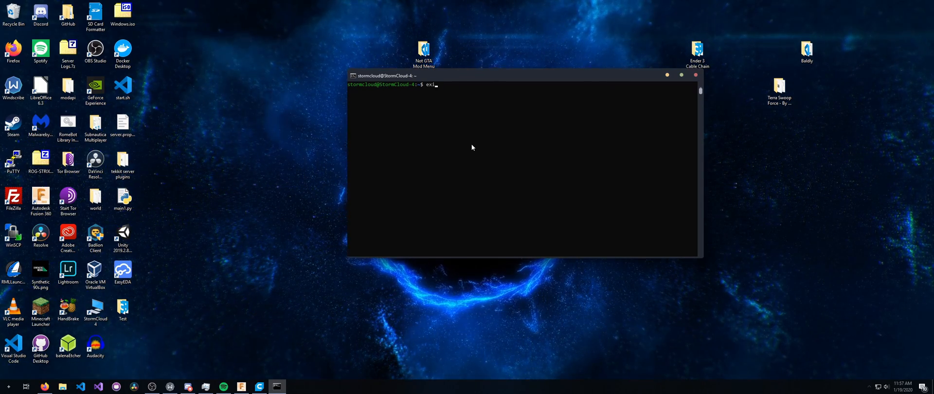